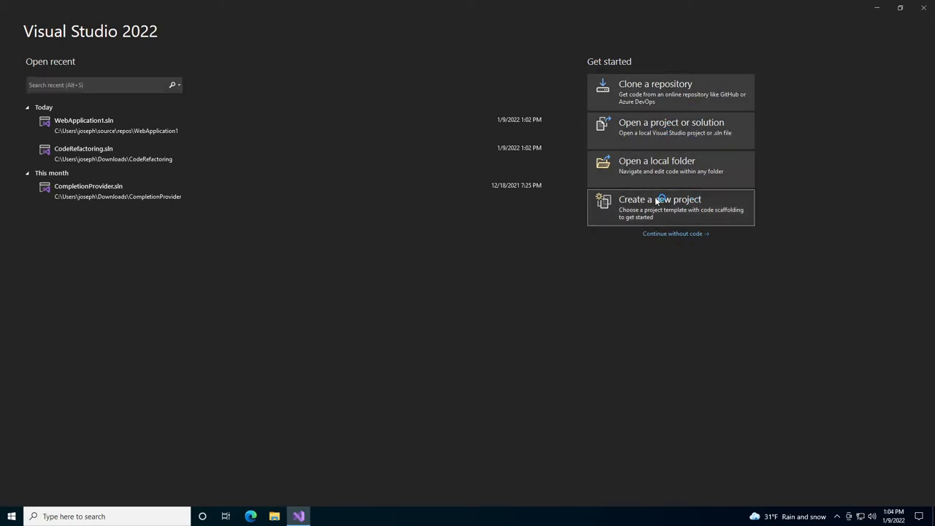
Step: Start a new C# Console App project named CodeSomethign
click(660, 208)
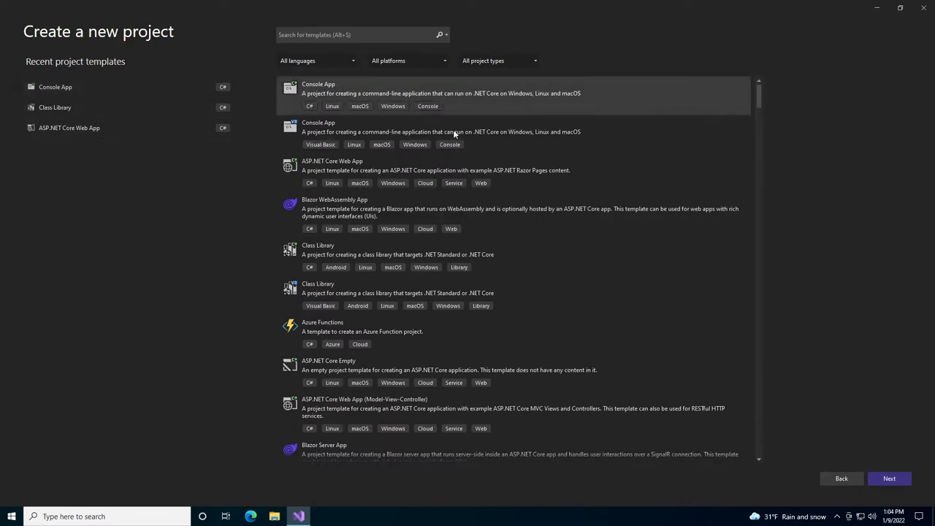
click(888, 478)
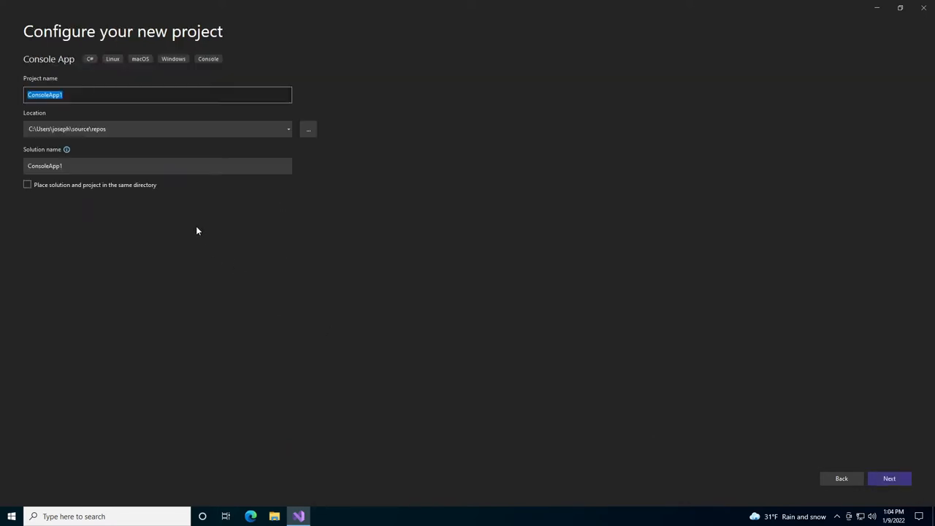
mouse_move(1, 99)
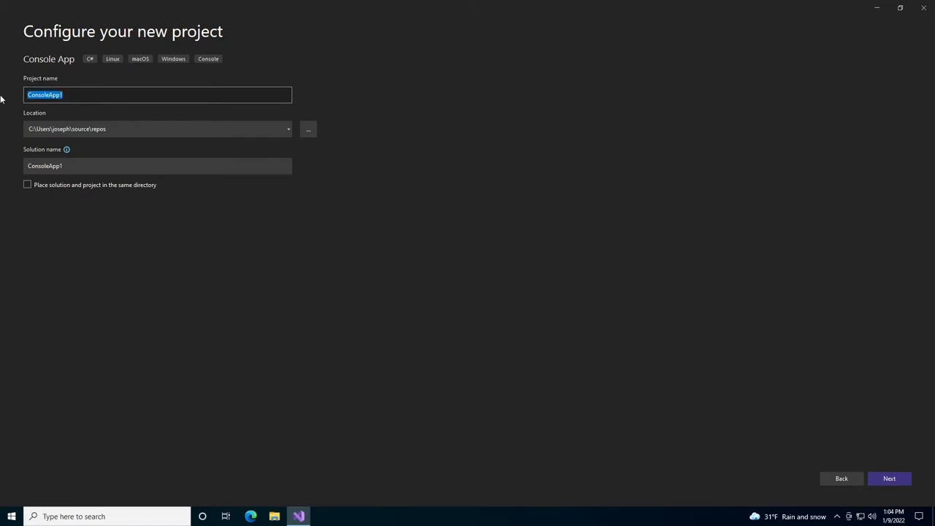
text(CodeSomethign)
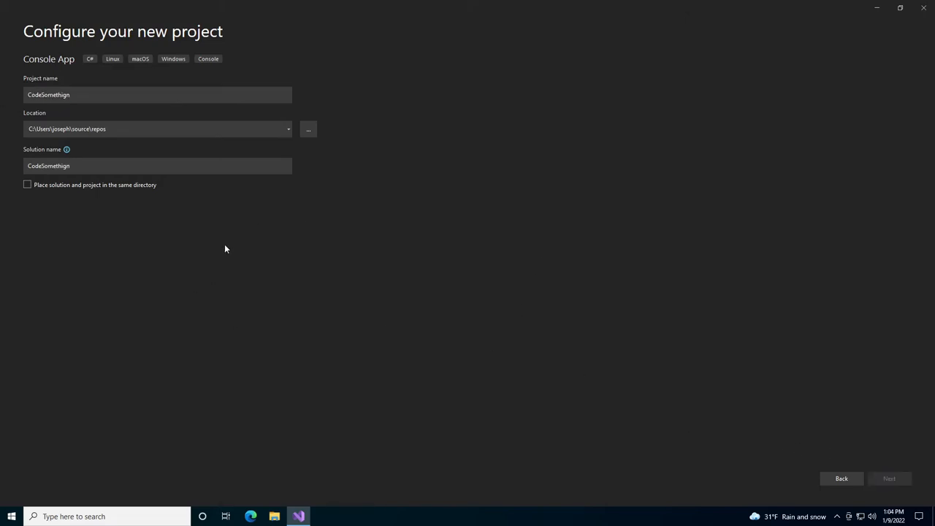
Step: Keep .NET 6.0 (Long-term support) as the target framework and create the project
click(889, 478)
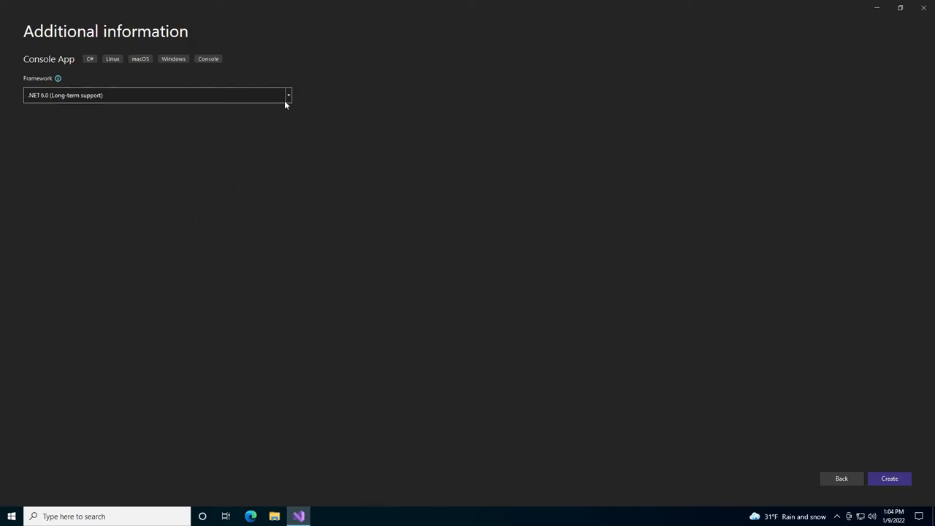
click(888, 479)
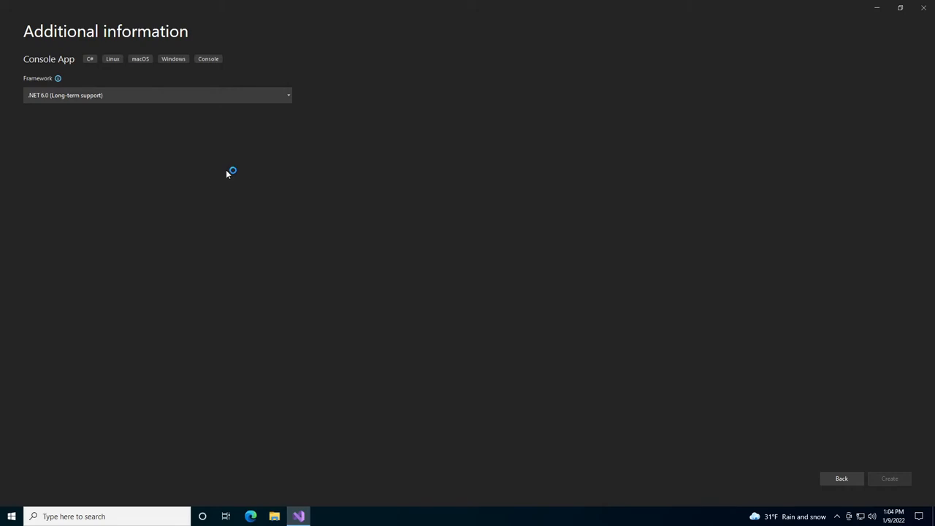
click(889, 479)
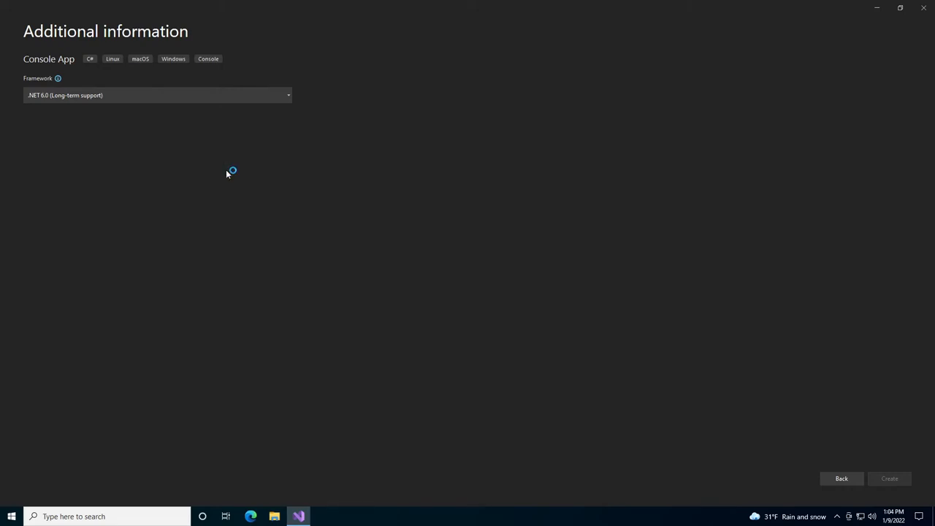
click(888, 479)
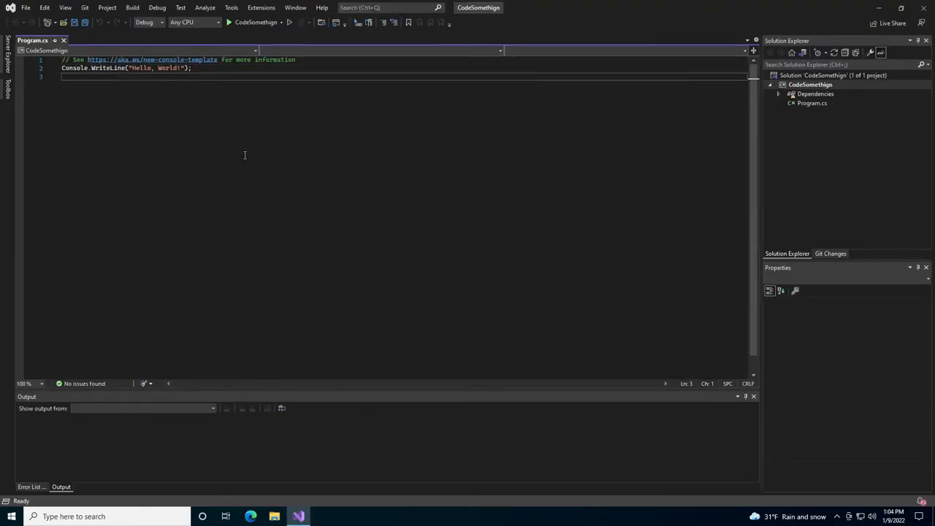
click(225, 67)
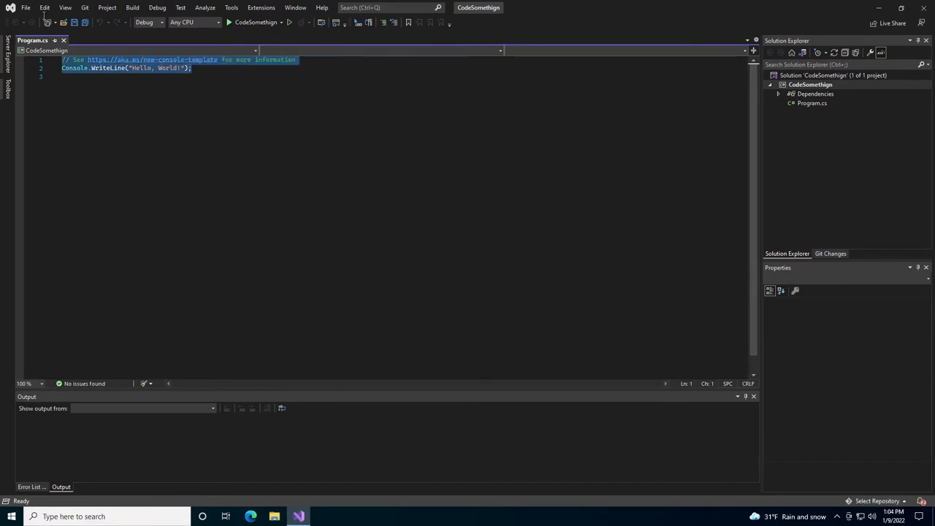
click(596, 118)
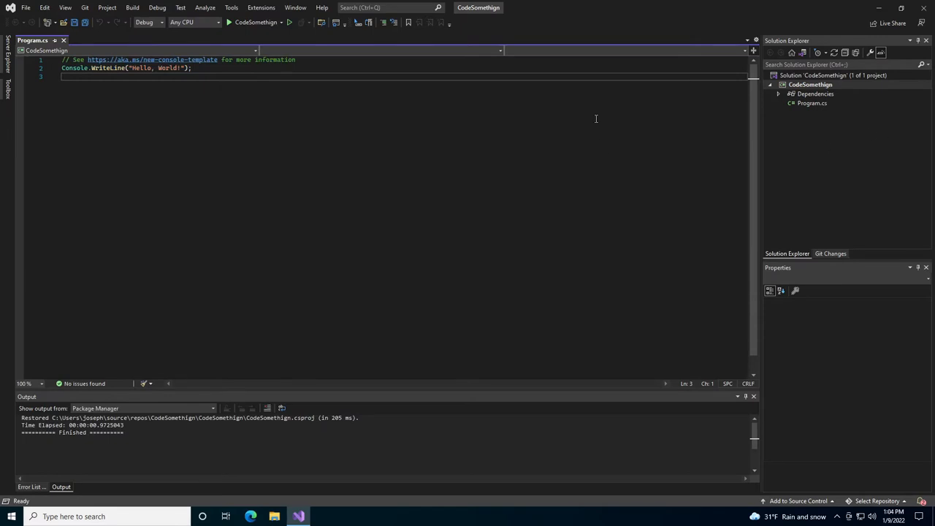
mouse_move(602, 155)
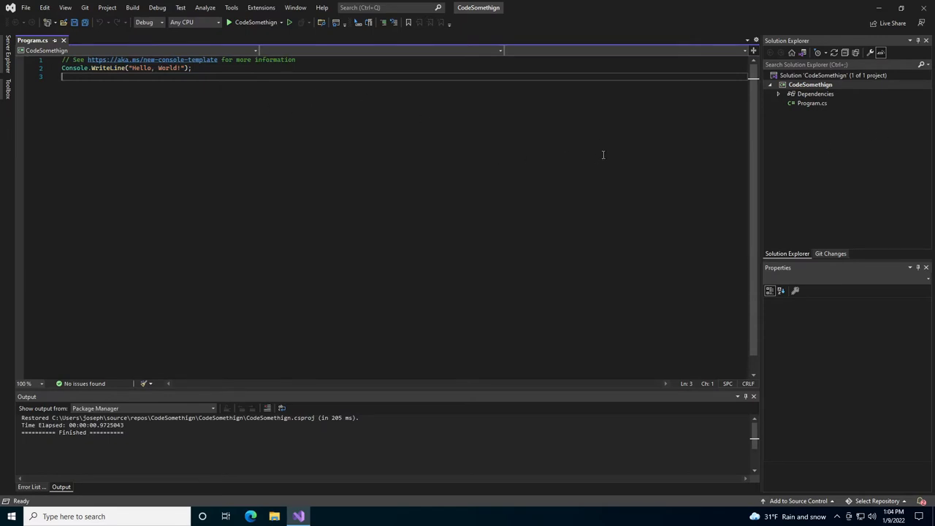
mouse_move(102, 167)
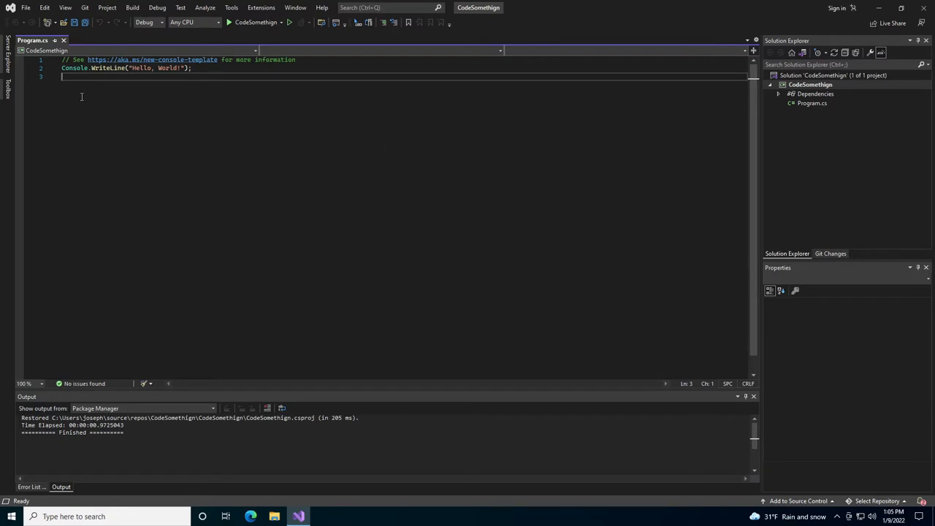
mouse_move(697, 108)
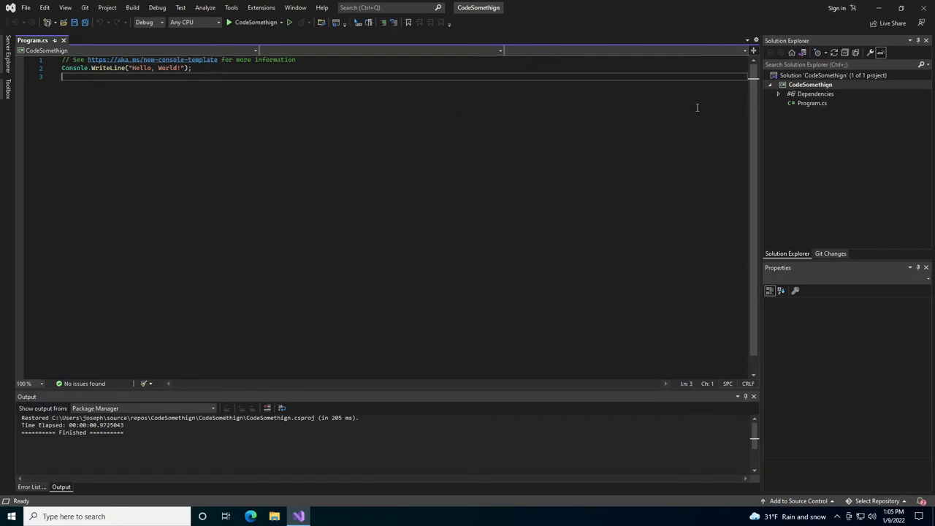
Step: Search NuGet's Browse feed for Microsoft.CodeAnalysis in the CodeSomethign project
right_click(809, 83)
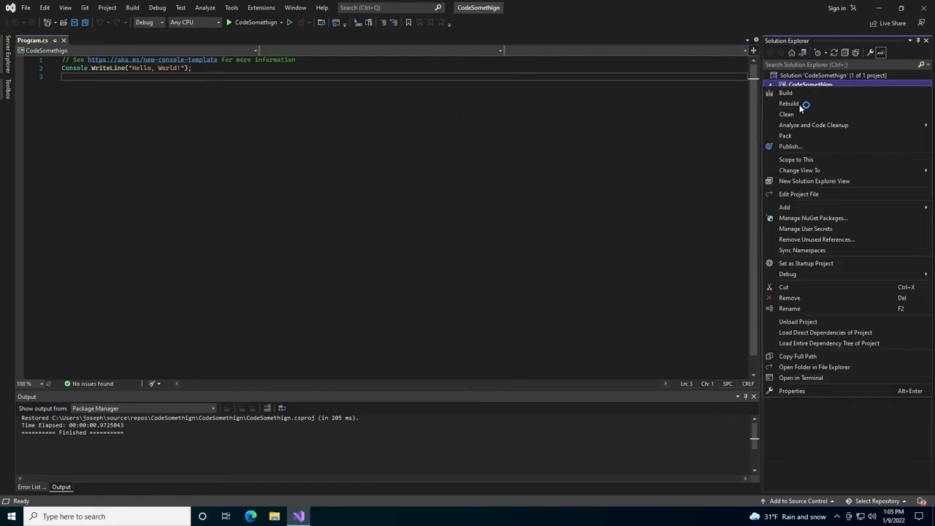
click(792, 390)
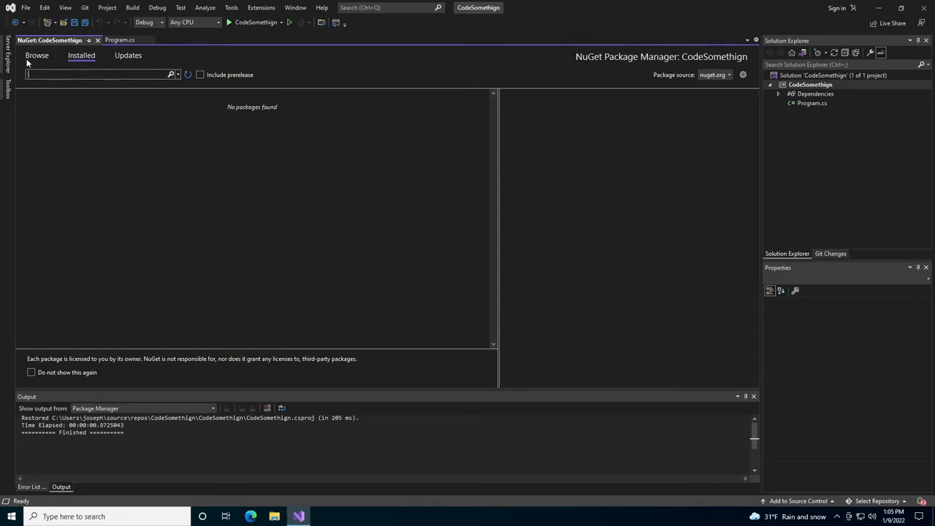
click(37, 56)
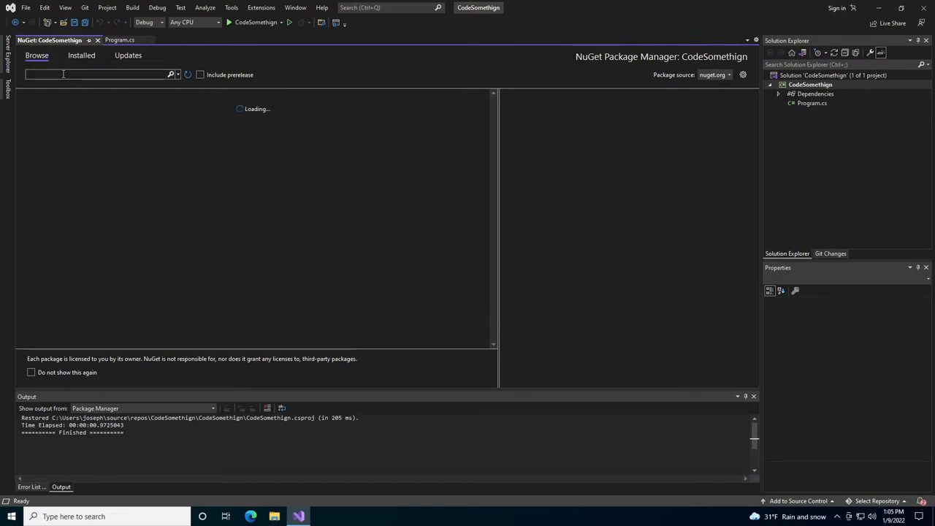
text(Microsoft.CodeAnalysis)
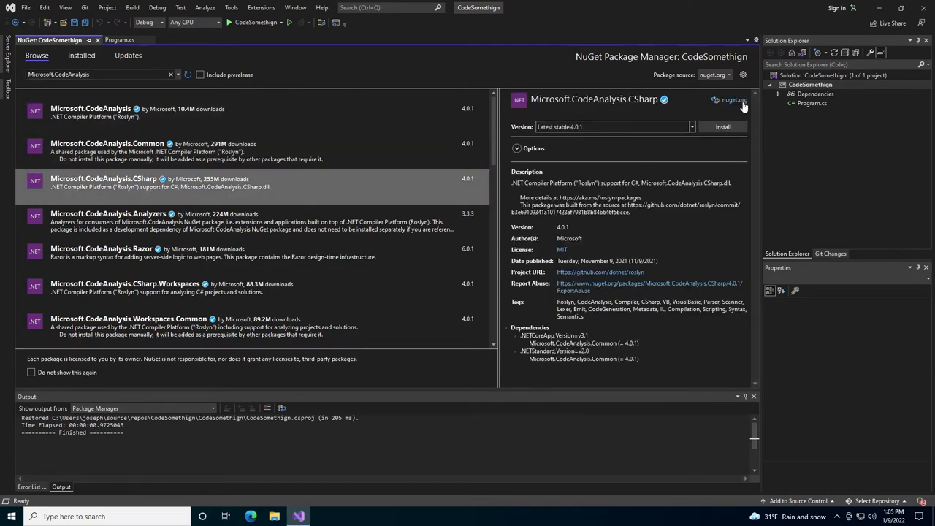
Step: Install Microsoft.CodeAnalysis.CSharp 4.0.1, accepting the changes and licenses, and return to Program.cs
click(722, 125)
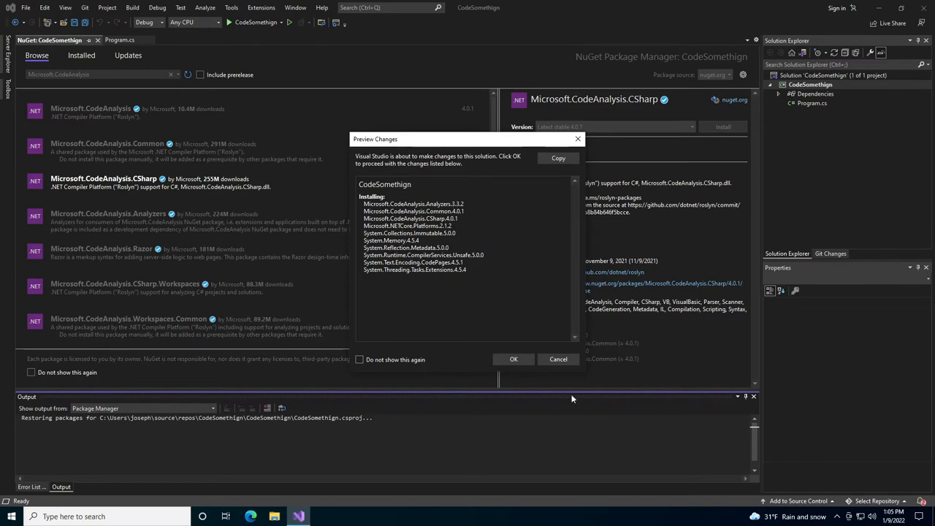
click(513, 360)
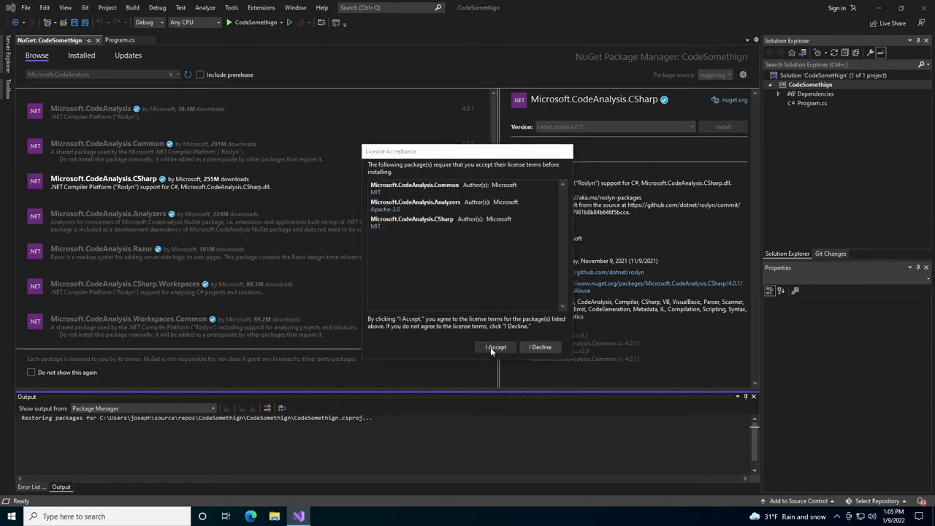
click(494, 346)
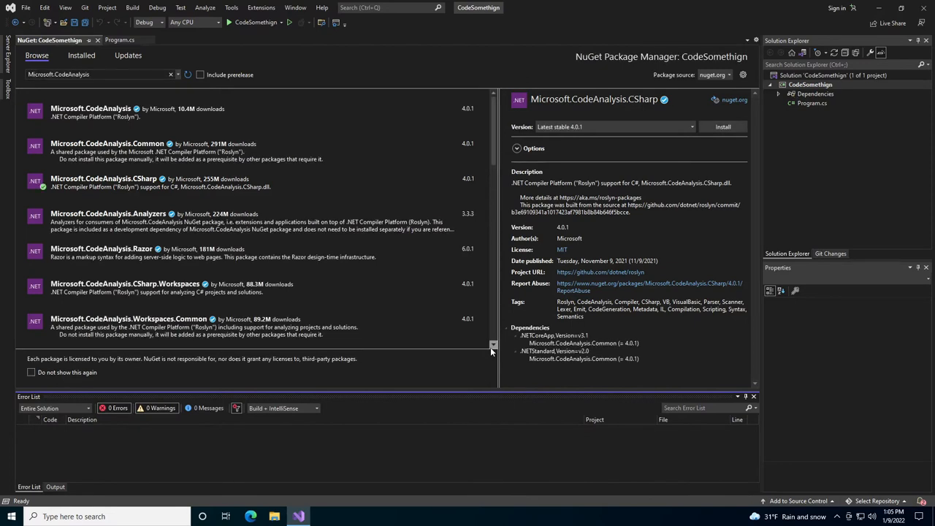
click(722, 126)
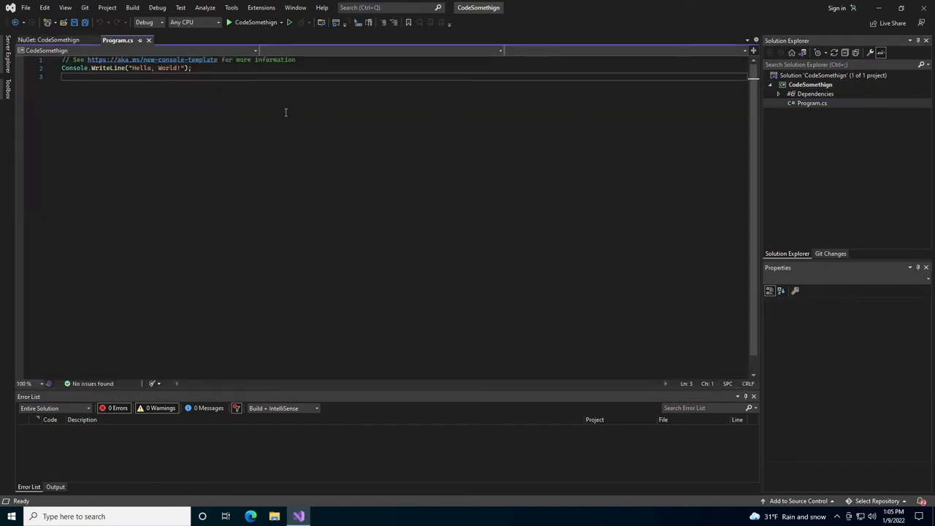
Step: Add a new class file SampleClass.cs to the CodeSomethign project
right_click(809, 83)
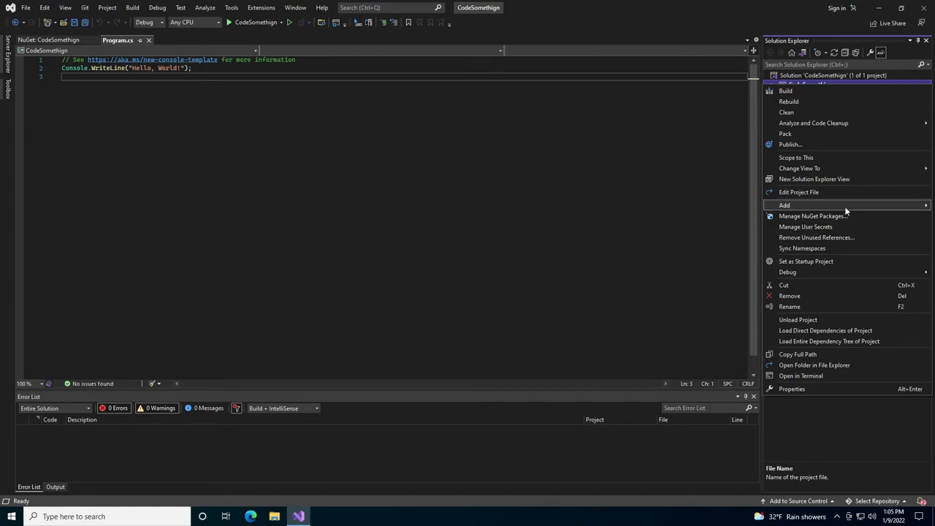
click(792, 389)
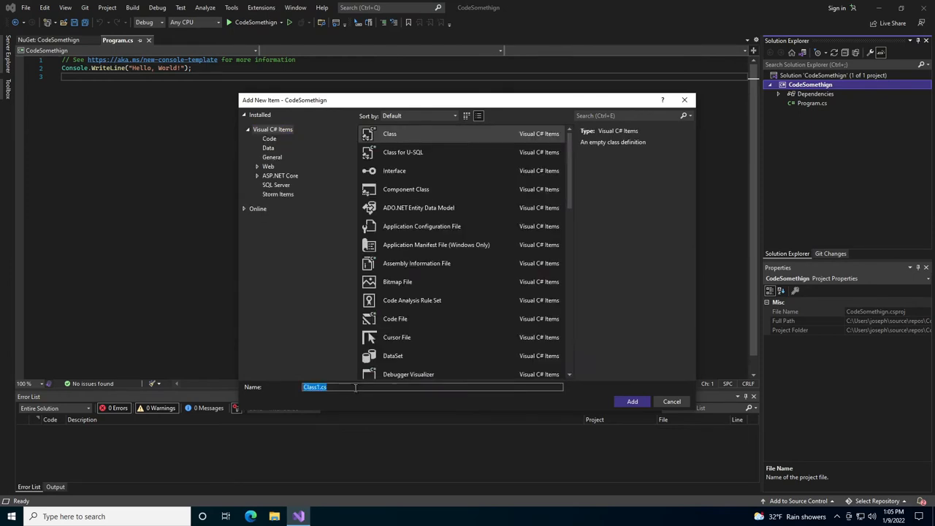
text(Sample)
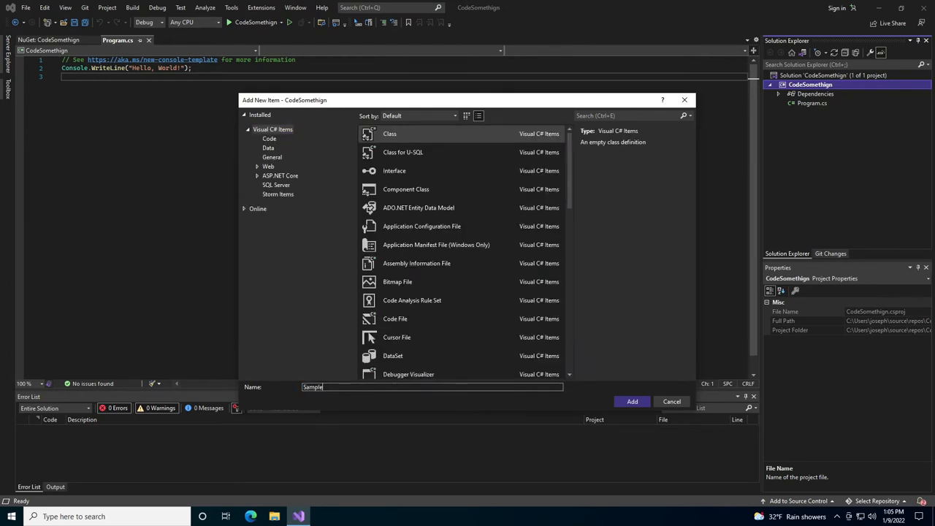
click(671, 400)
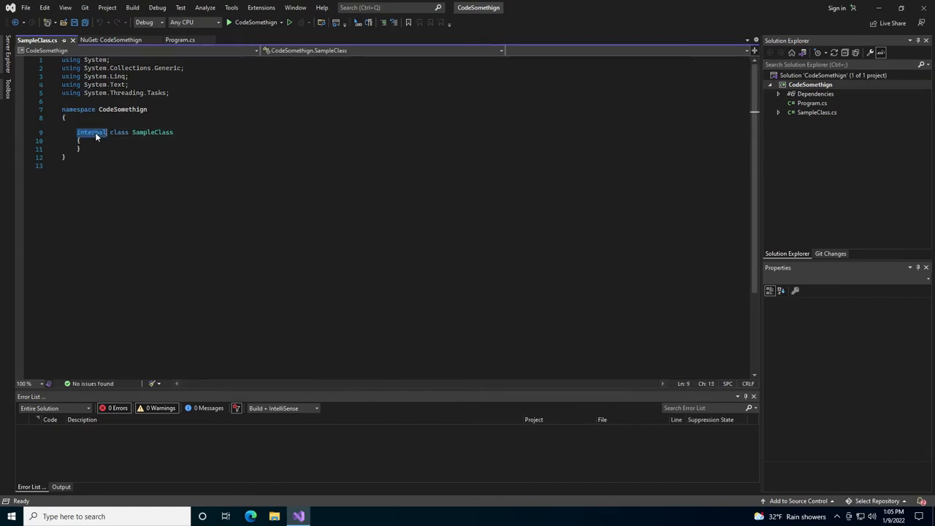
Step: Change SampleClass's access modifier from internal to public
text(public)
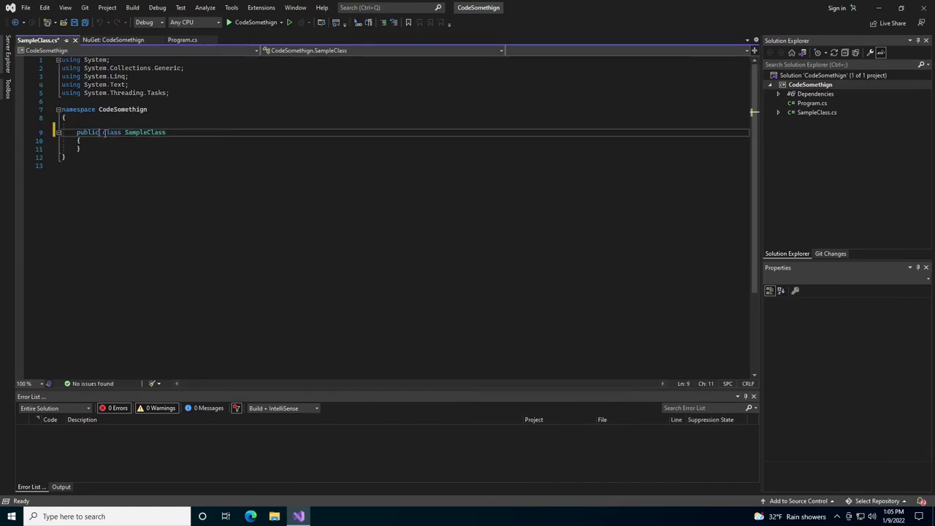
text(pu)
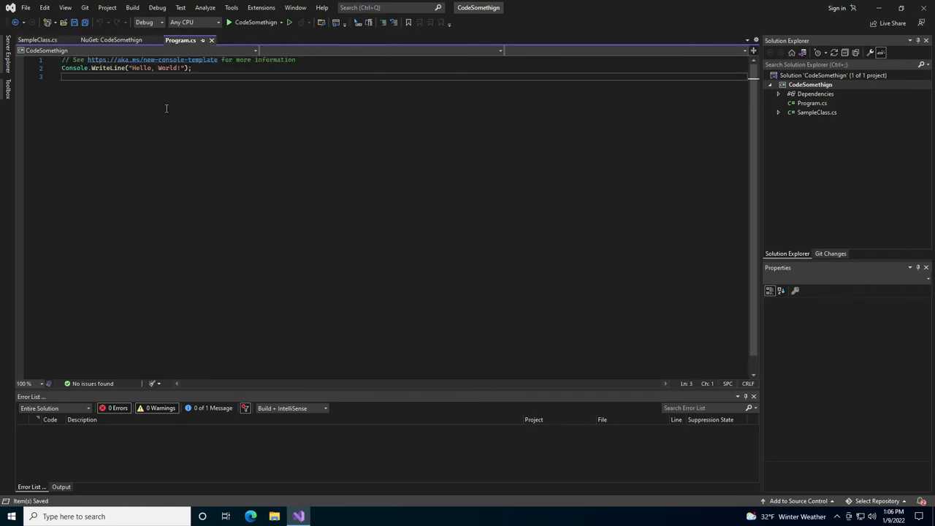
mouse_move(126, 114)
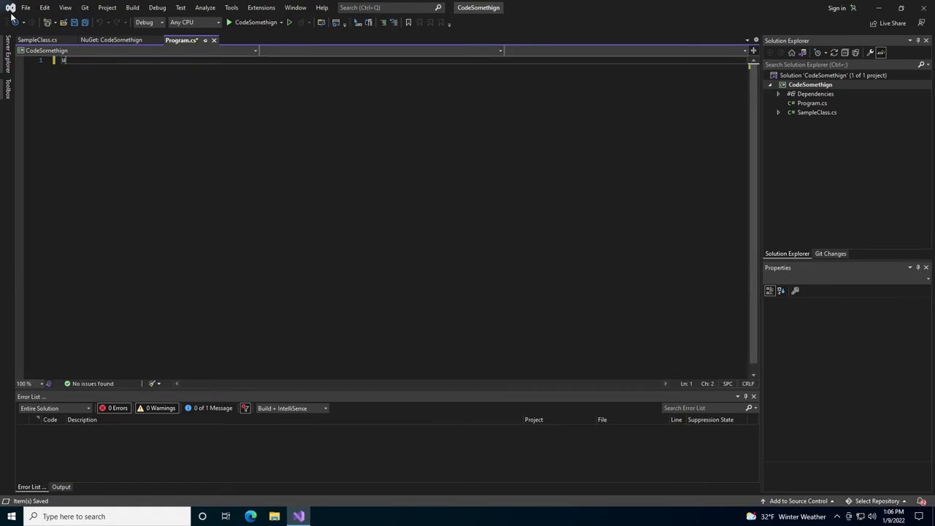
Step: Add using Microsoft.CodeAnalysis.CSharp at the top of Program.cs
text(sing Microsoft.CodeAnalysis.)
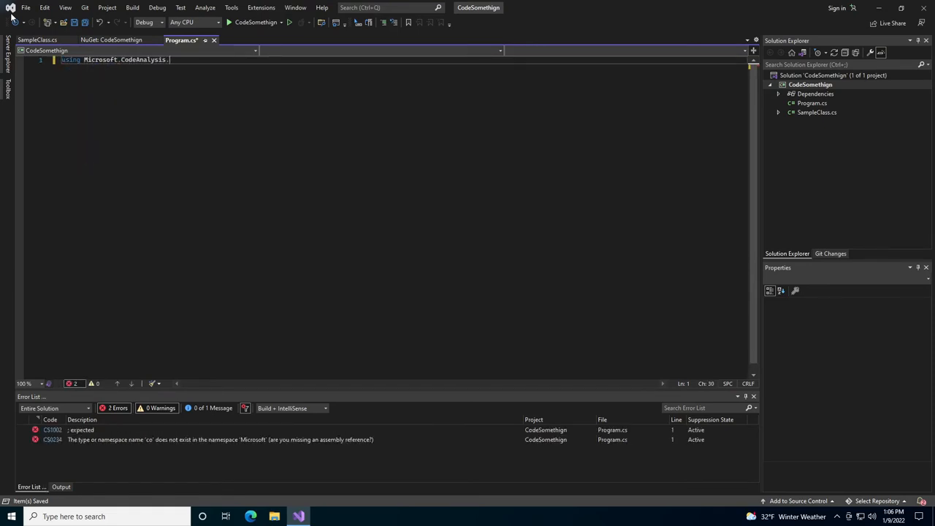
text(CSharp;)
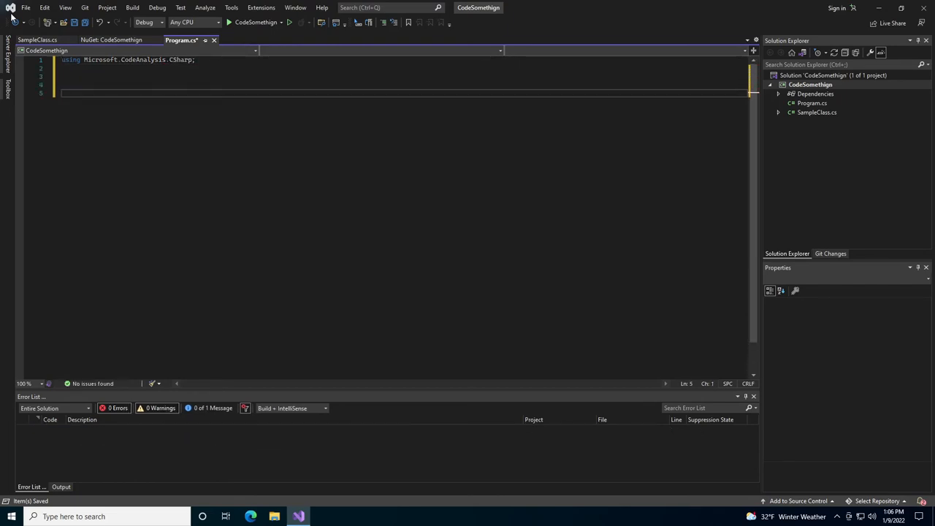
text(Sys)
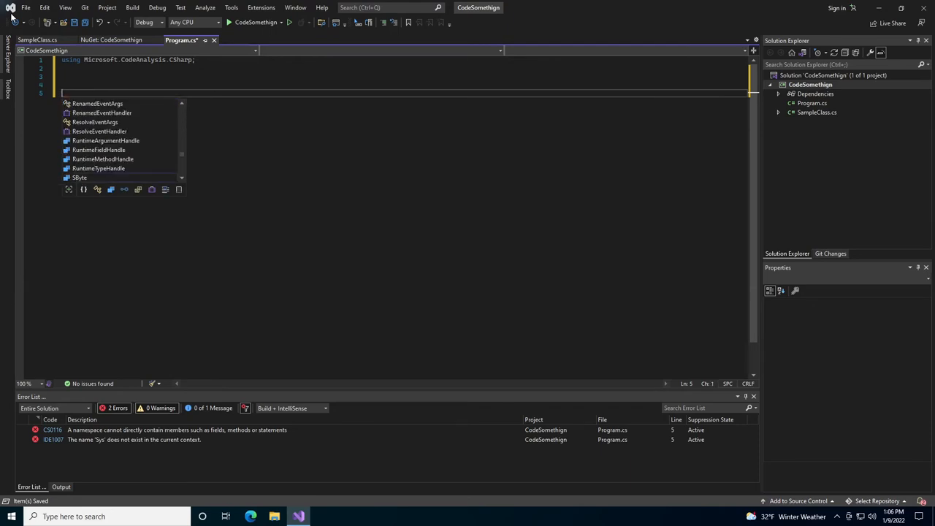
Step: Write var parsedFile = CSharpSyntaxTree.ParseText(File.ReadAllText("SampleClass.cs")) and print it with Console.WriteLine
text(var)
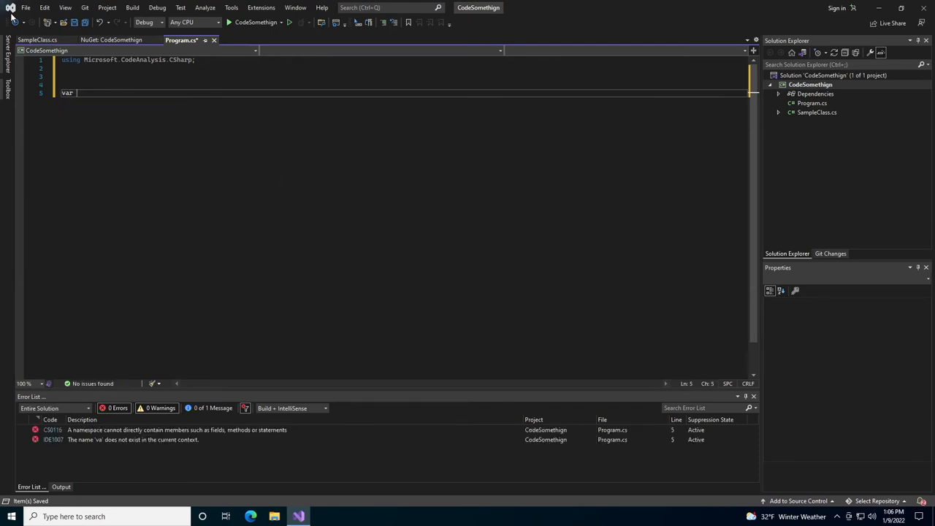
text(parsed)
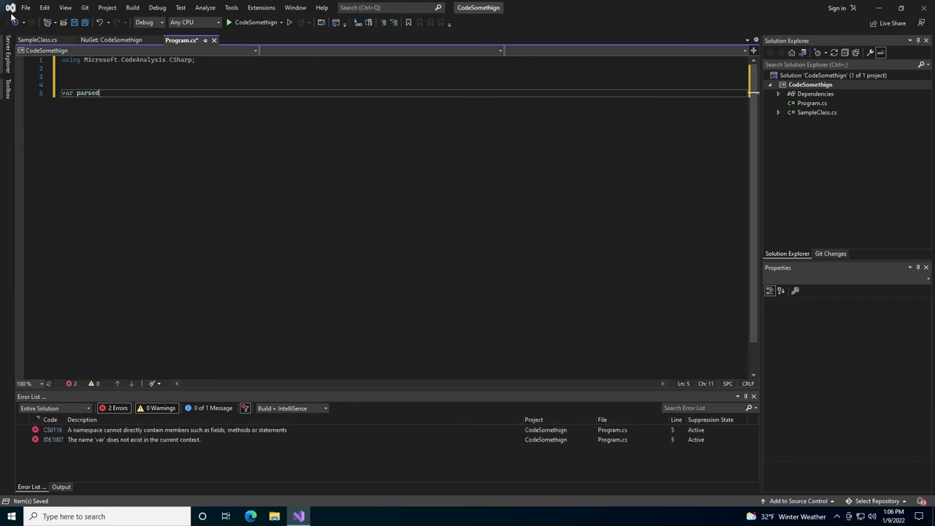
text(File = 5)
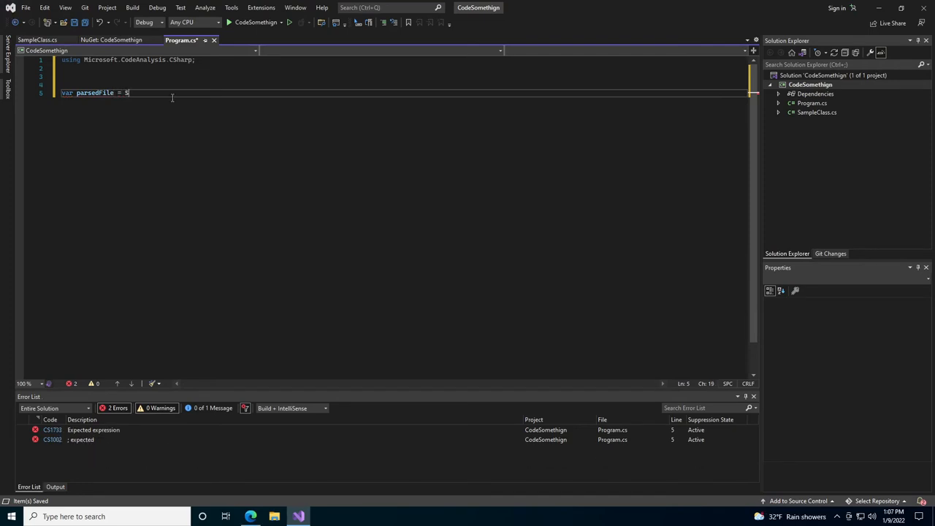
text(SyntaxTree.ParseText()
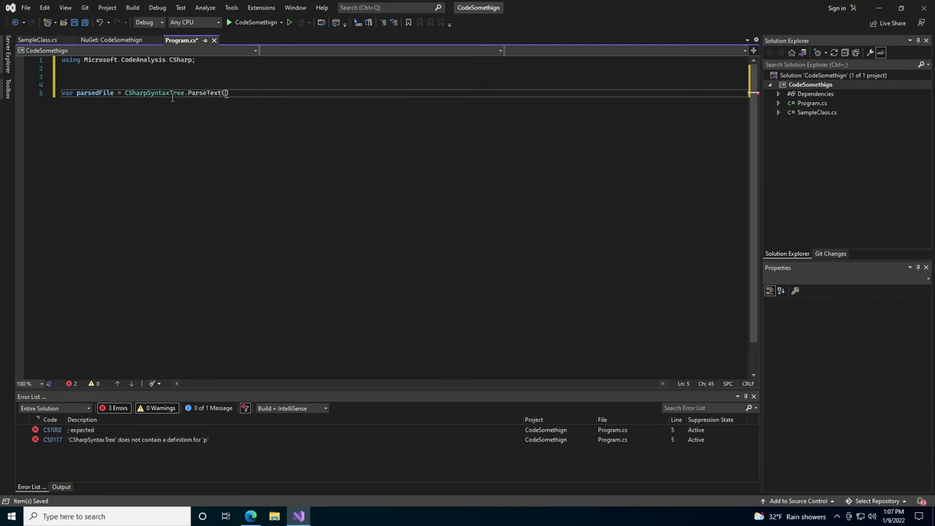
text("")
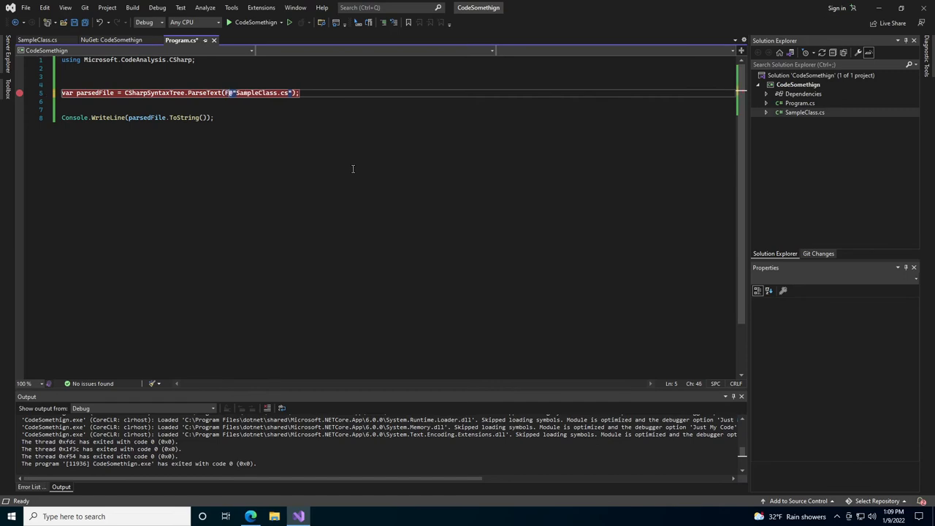
text(File.ReadAllText()
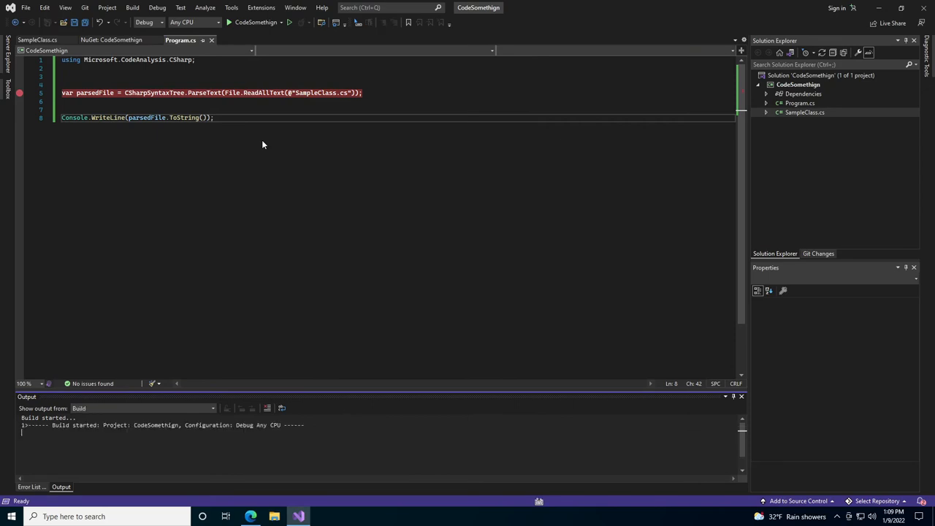
Step: Run CodeSomethign under the debugger and step over the ParseText line
click(228, 22)
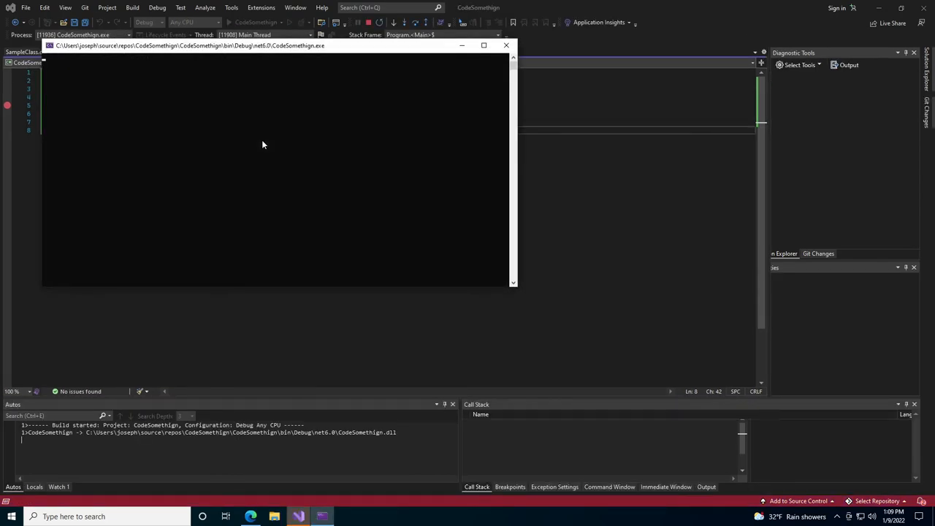
click(228, 22)
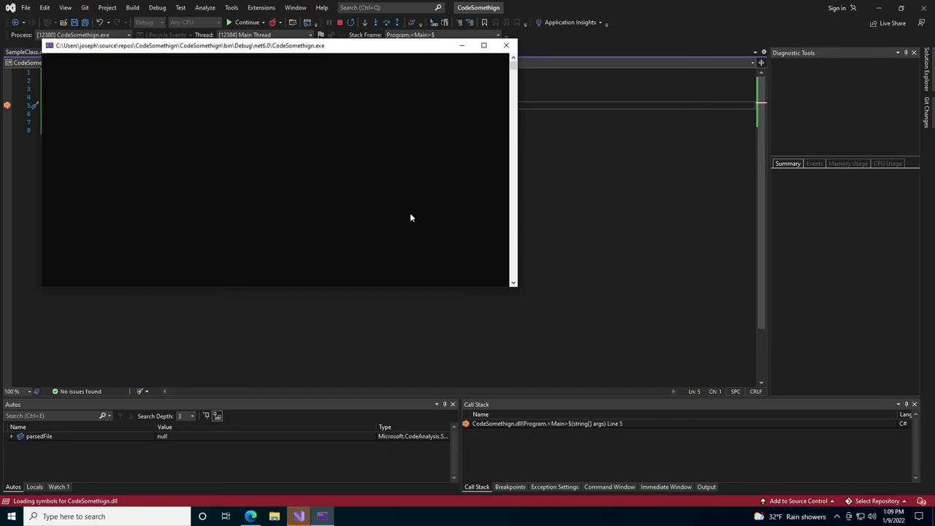
mouse_move(544, 199)
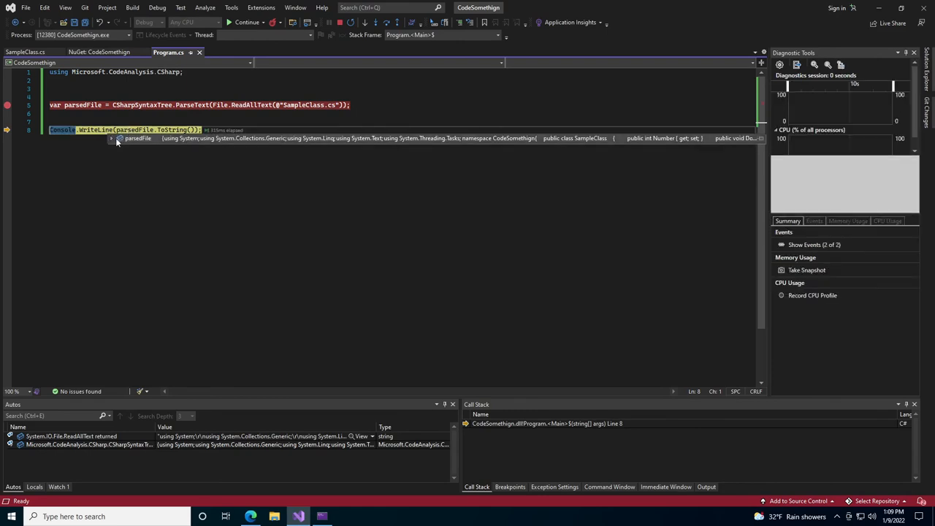
Step: Inspect parsedFile's syntax tree in the data tip down to the namespace declaration member
click(111, 137)
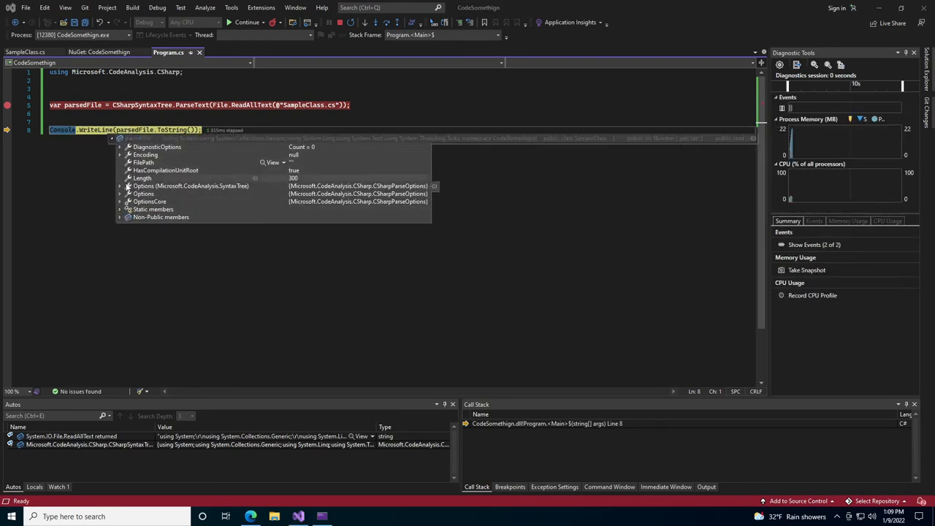
click(126, 216)
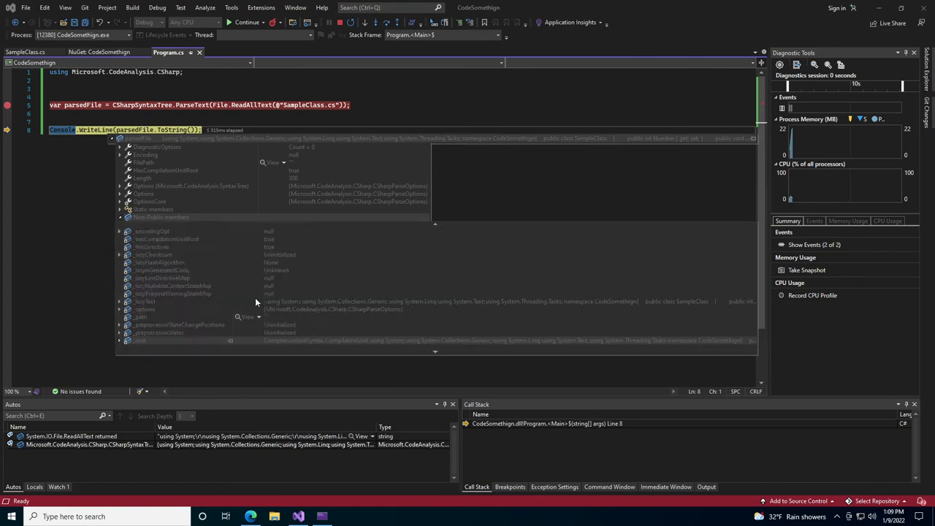
click(120, 202)
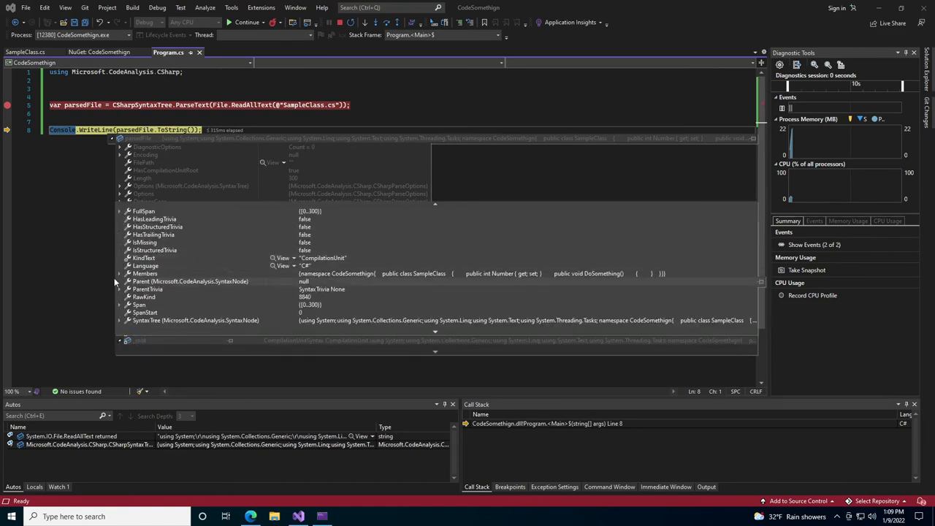
click(119, 274)
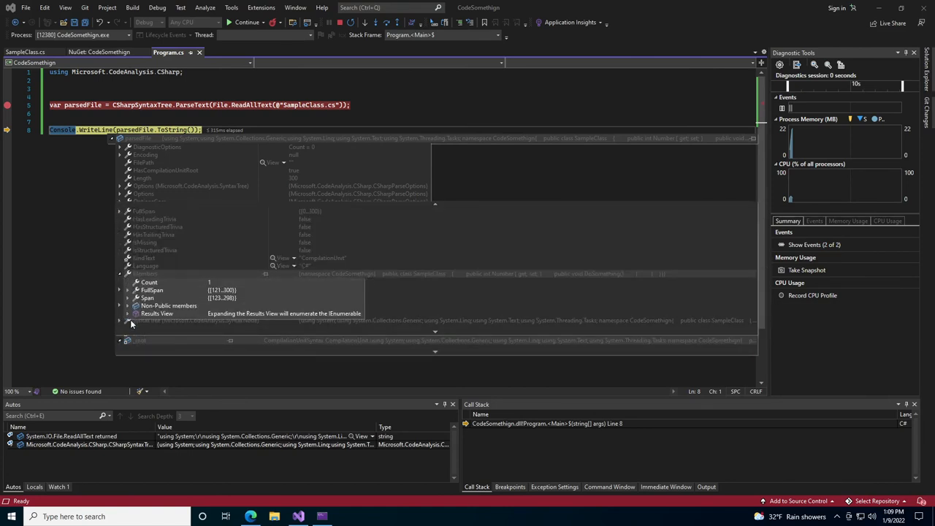
click(129, 312)
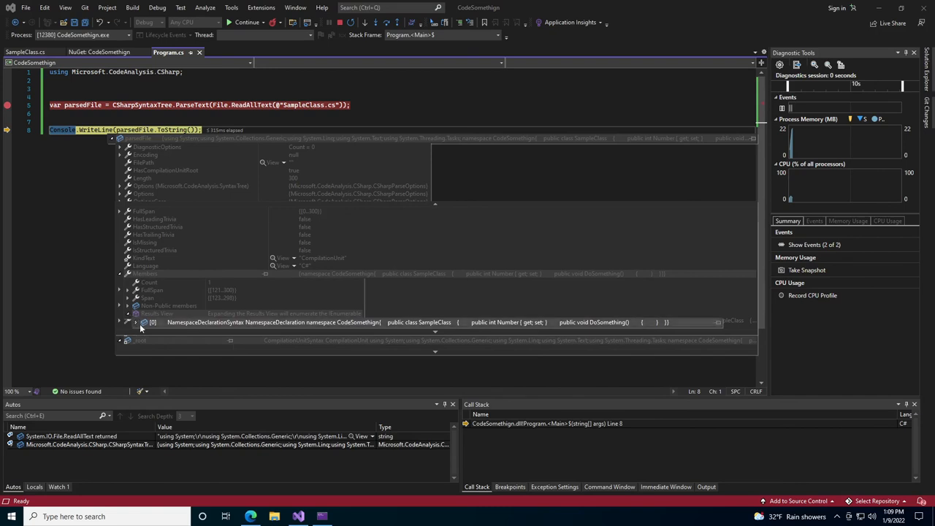
Step: Continue the run to completion and view SampleClass.cs's source printed in the debug console
click(136, 323)
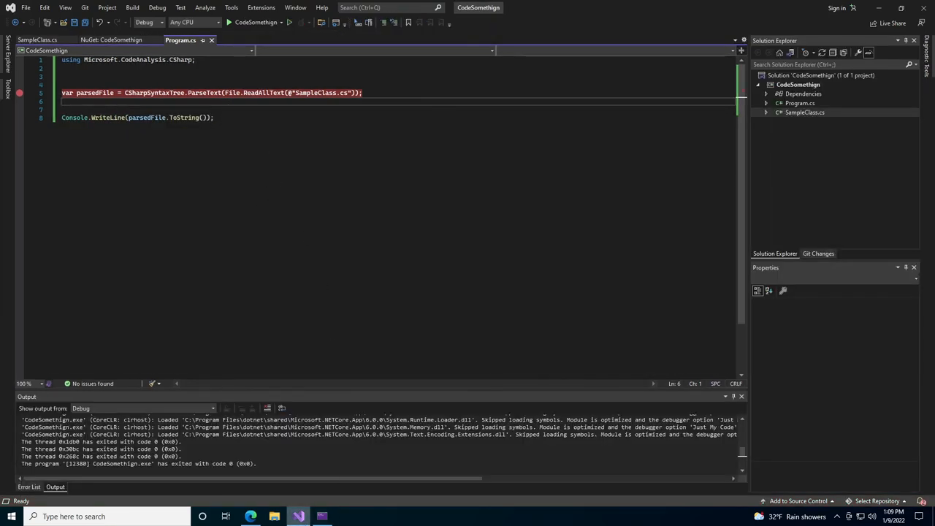
click(228, 22)
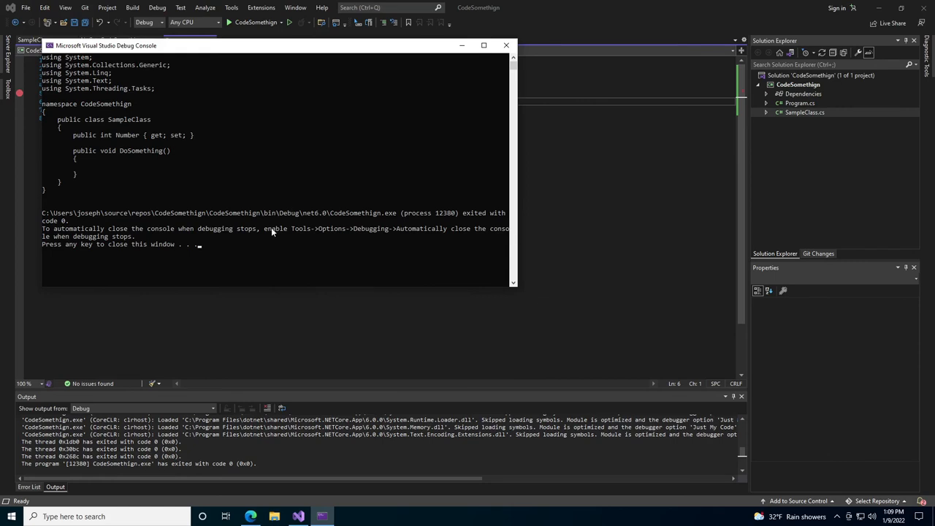
mouse_move(236, 333)
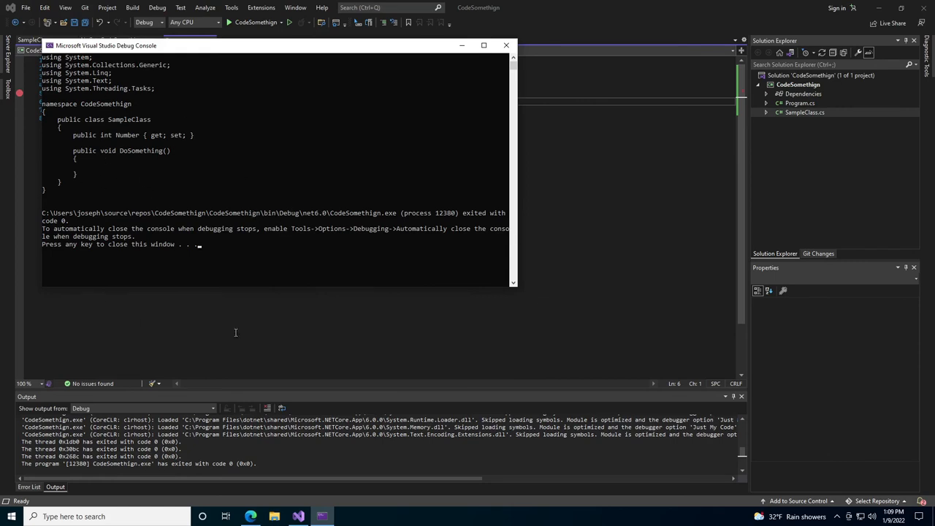